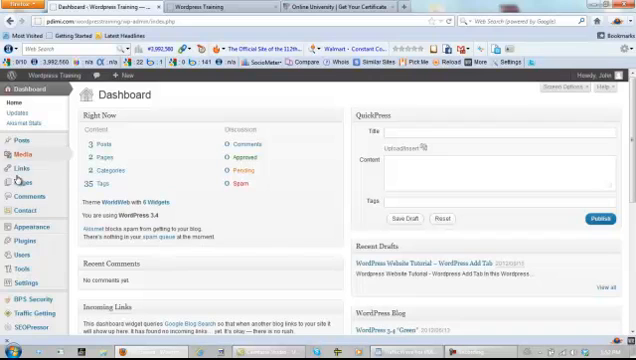
Publish a new page titled 'Wordpress Step By Step' and view the live site
{"action": "left_click", "coordinate": [15, 183]}
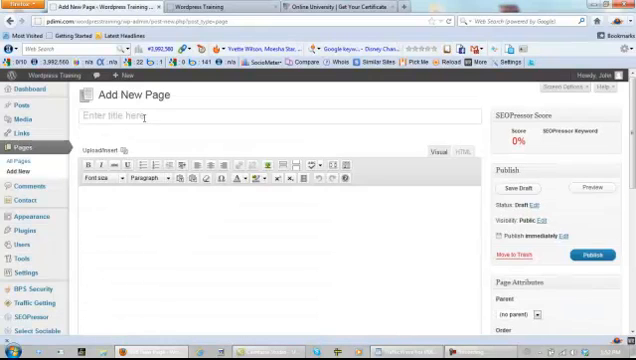
{"action": "type", "text": "Wordpress Step By Step"}
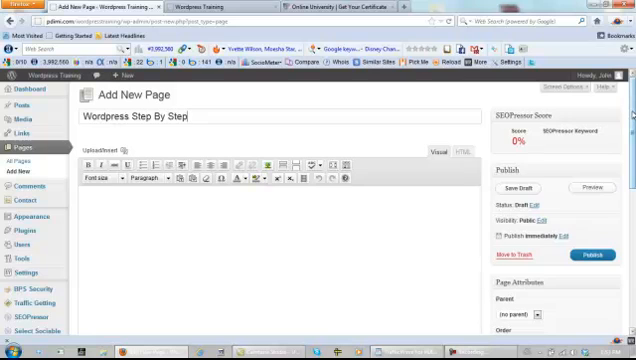
{"action": "scroll", "scroll_direction": "down", "scroll_amount": 3}
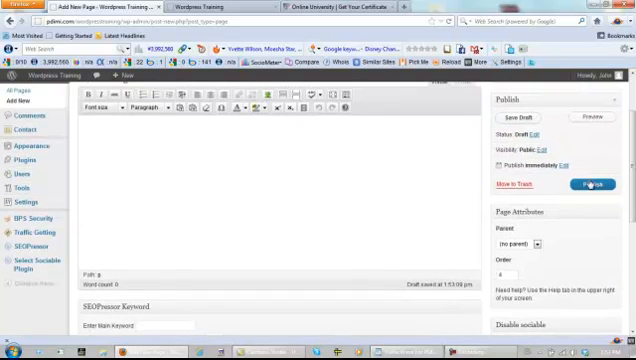
{"action": "left_click", "coordinate": [589, 184]}
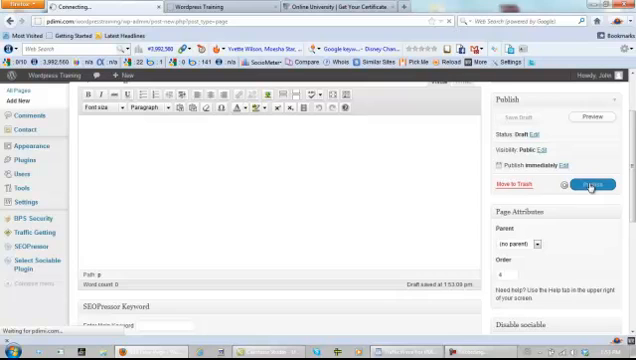
{"action": "left_click", "coordinate": [591, 184]}
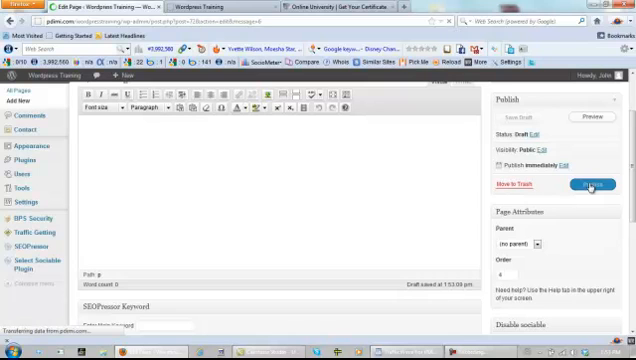
{"action": "left_click", "coordinate": [588, 184]}
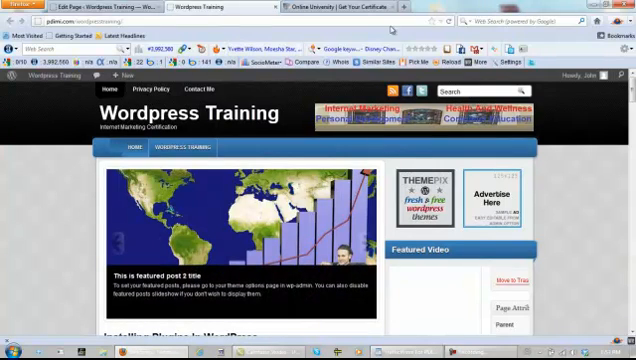
{"action": "mouse_move", "coordinate": [232, 88]}
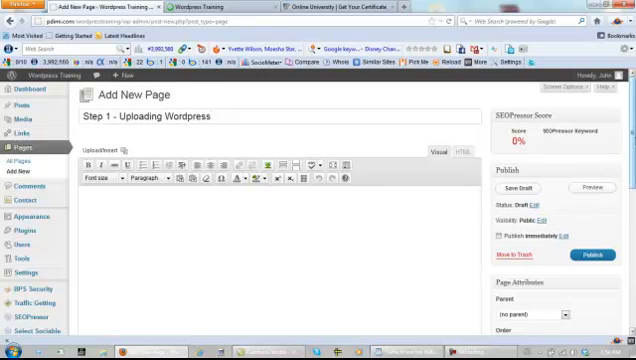
Set 'Wordpress Step By Step' as parent of the Step 1 - Uploading Wordpress page and publish
{"action": "scroll", "scroll_direction": "down", "scroll_amount": 3}
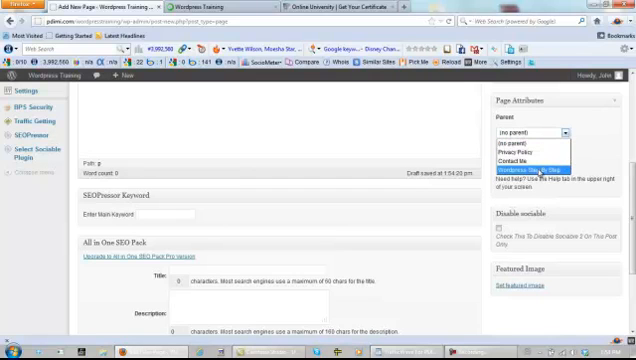
{"action": "left_click", "coordinate": [540, 170]}
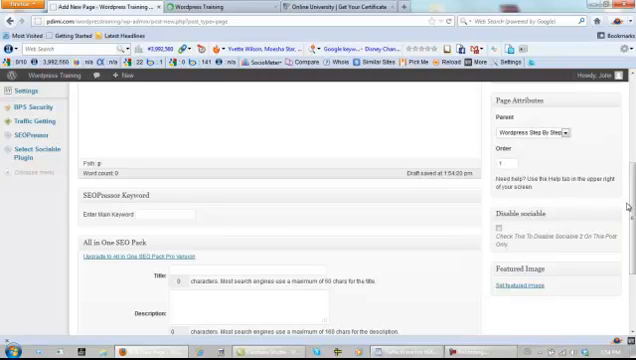
{"action": "scroll", "scroll_direction": "up", "scroll_amount": 3}
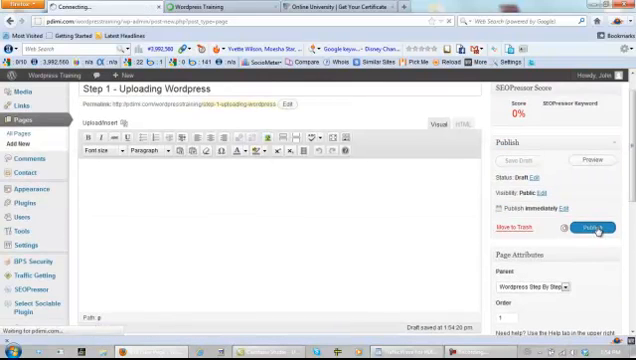
{"action": "left_click", "coordinate": [587, 231]}
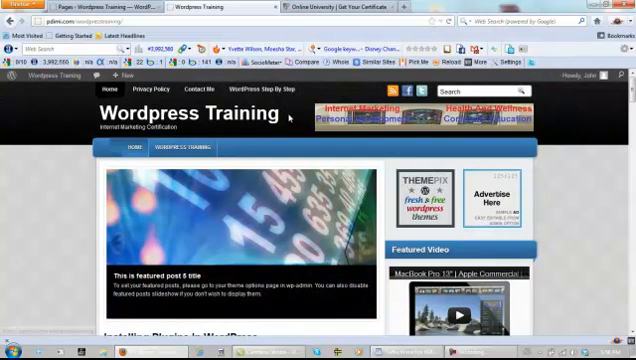
{"action": "mouse_move", "coordinate": [288, 120]}
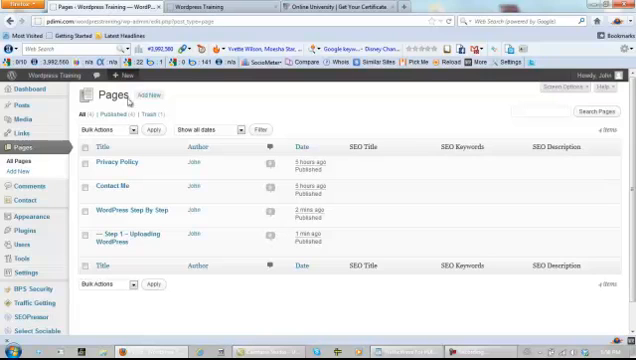
Open Appearance > WorldWeb Options
{"action": "left_click", "coordinate": [26, 216]}
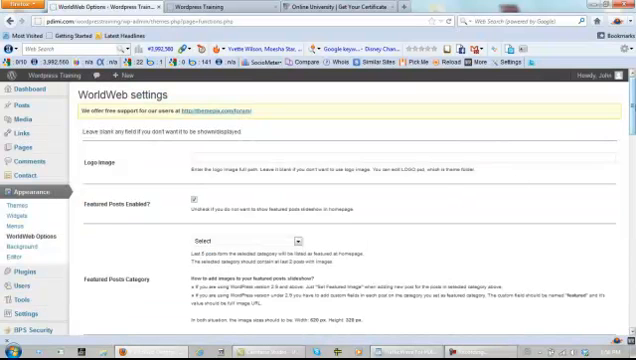
Overwrite the ThemePix Facebook and Twitter URLs with the owner's own profile addresses
{"action": "scroll", "scroll_direction": "down", "scroll_amount": 3}
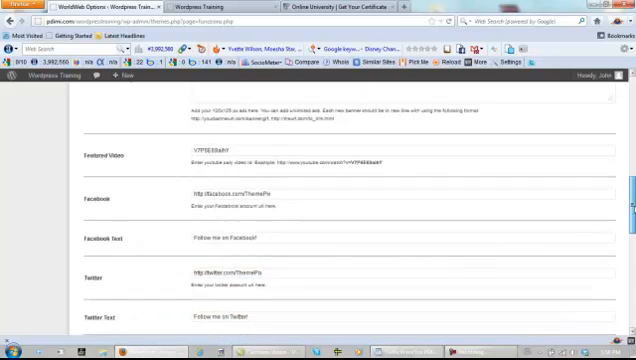
{"action": "scroll", "scroll_direction": "down", "scroll_amount": 3}
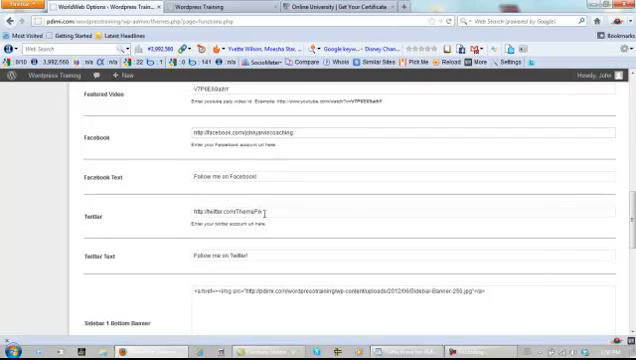
{"action": "triple_click", "coordinate": [225, 214]}
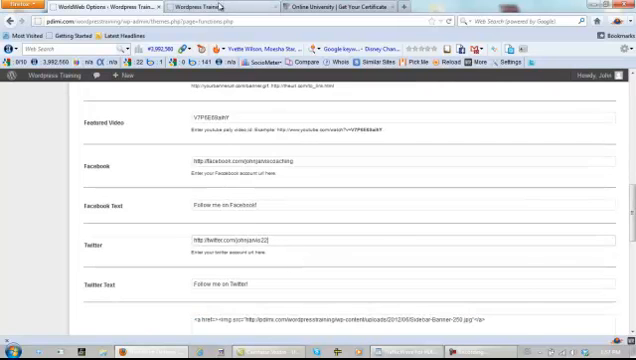
{"action": "left_click", "coordinate": [220, 16]}
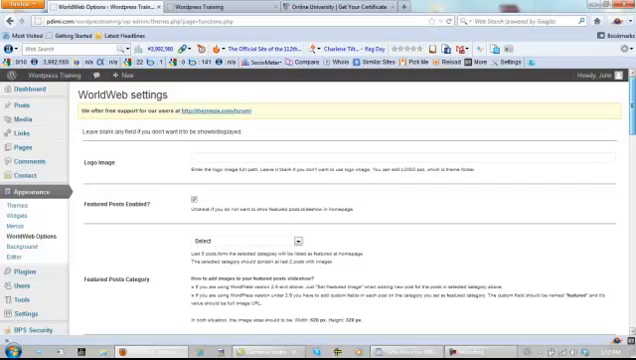
Clear the Sidebar 125x125 px Ads box and save the theme settings
{"action": "scroll", "scroll_direction": "down", "scroll_amount": 3}
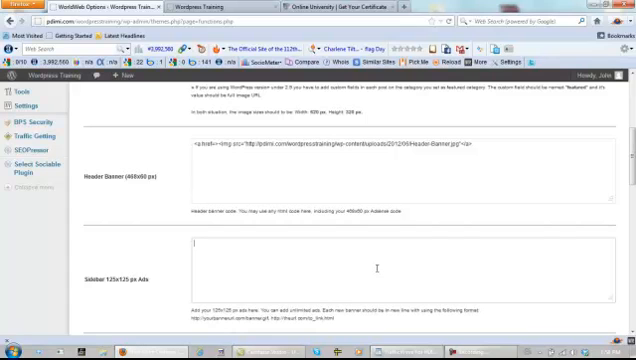
{"action": "scroll", "scroll_direction": "down", "scroll_amount": 3}
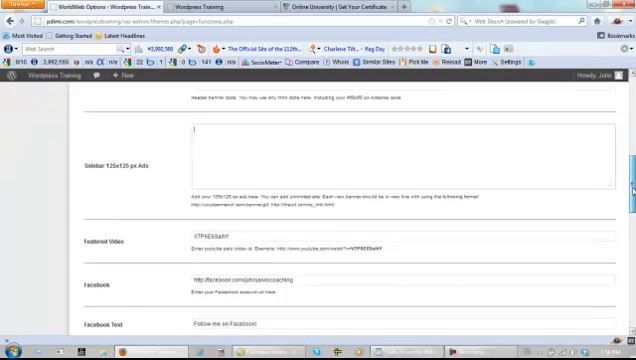
{"action": "scroll", "scroll_direction": "down", "scroll_amount": 3}
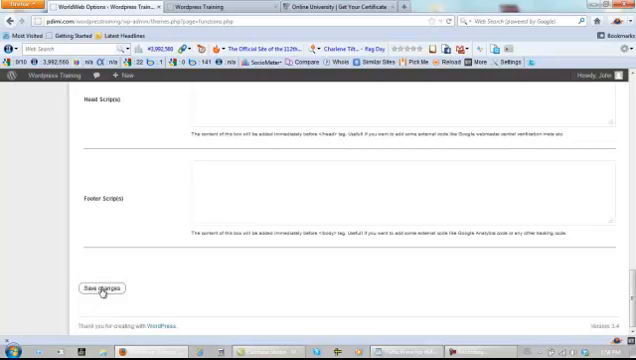
{"action": "left_click", "coordinate": [99, 288]}
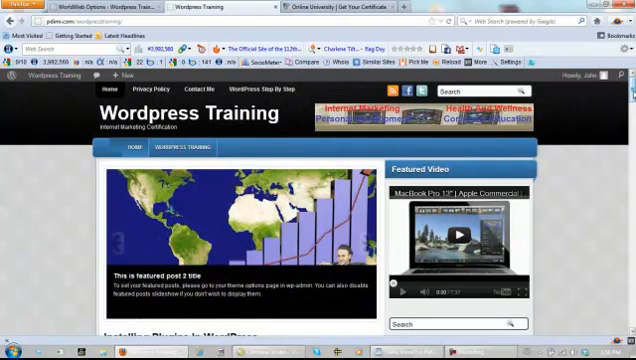
Return to the WorldWeb Options page showing the settings-saved confirmation
{"action": "scroll", "scroll_direction": "down", "scroll_amount": 3}
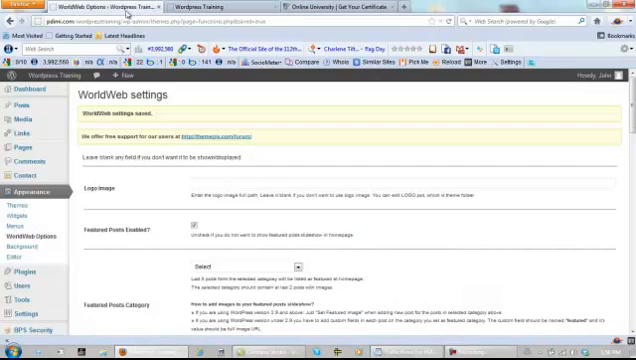
Scroll WorldWeb Options and go to Appearance > Widgets
{"action": "scroll", "scroll_direction": "down", "scroll_amount": 3}
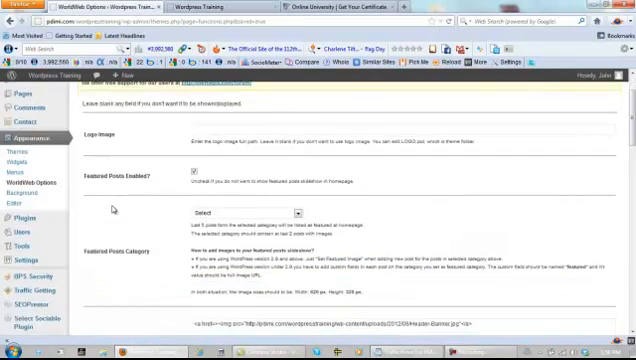
{"action": "scroll", "scroll_direction": "down", "scroll_amount": 3}
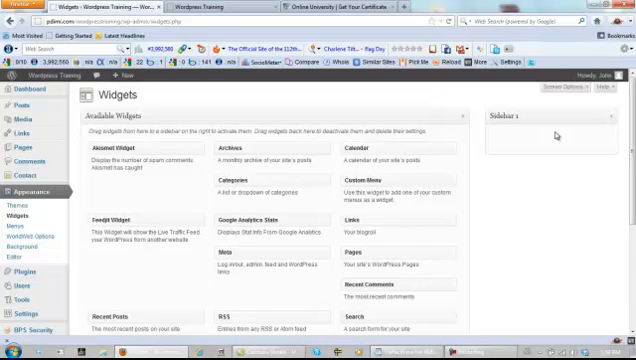
{"action": "mouse_move", "coordinate": [557, 137]}
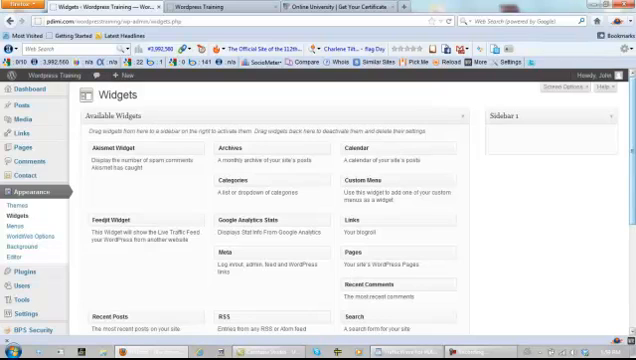
Drag a Text widget into Sidebar 1 and title it 'FREE PDMN NEWSLETTER'
{"action": "scroll", "scroll_direction": "down", "scroll_amount": 3}
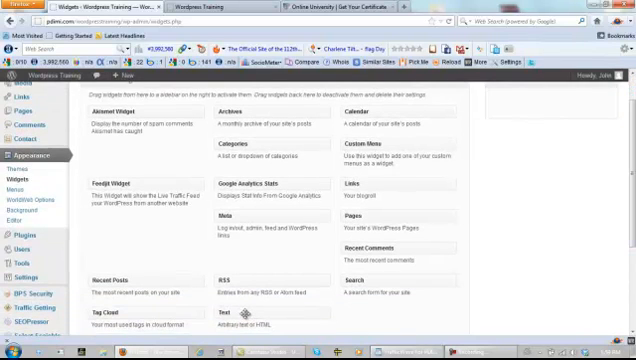
{"action": "left_click_drag", "start_coordinate": [235, 322], "coordinate": [515, 96]}
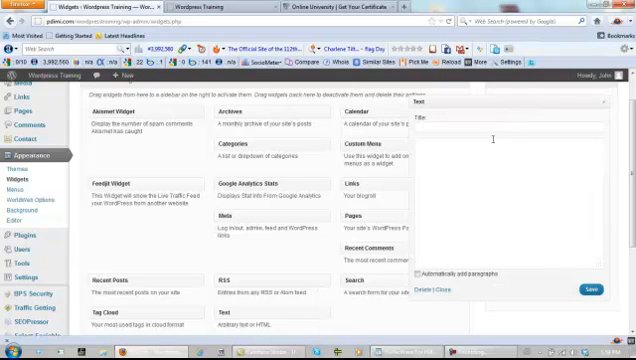
{"action": "left_click", "coordinate": [490, 126]}
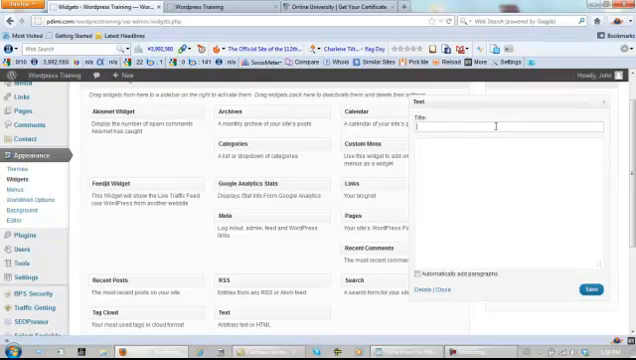
{"action": "type", "text": "FREE PDMN NEWSLETTER"}
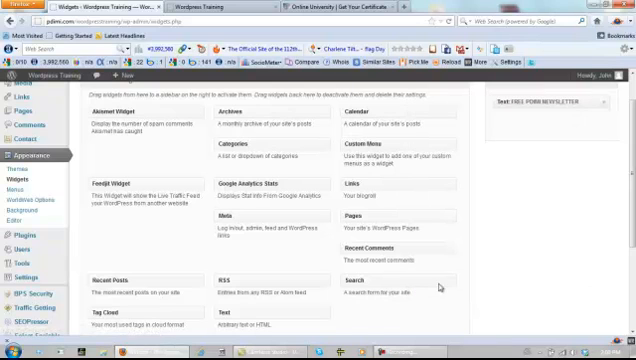
{"action": "left_click", "coordinate": [210, 8]}
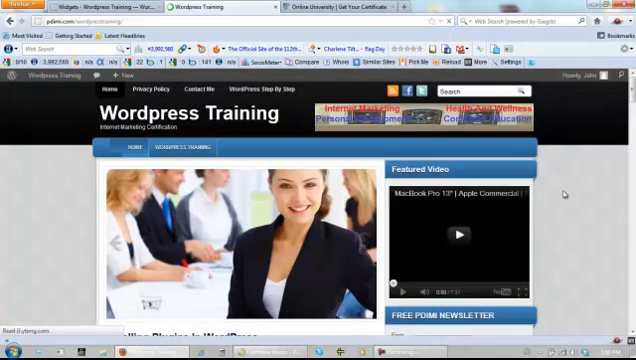
Scroll the live site to see the FREE PDMI NEWSLETTER sidebar box
{"action": "scroll", "scroll_direction": "down", "scroll_amount": 3}
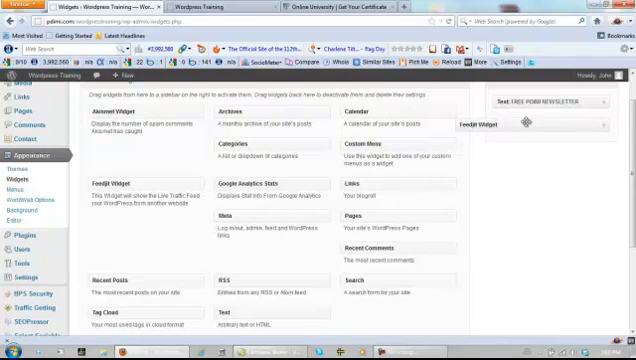
Place the Feedjit Widget in Sidebar 1 below the newsletter Text widget
{"action": "left_click", "coordinate": [545, 128]}
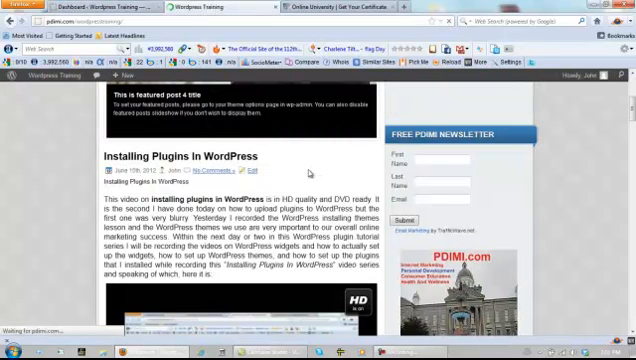
Scroll down the live site to the newsletter signup form and Live Traffic Feed
{"action": "scroll", "scroll_direction": "down", "scroll_amount": 3}
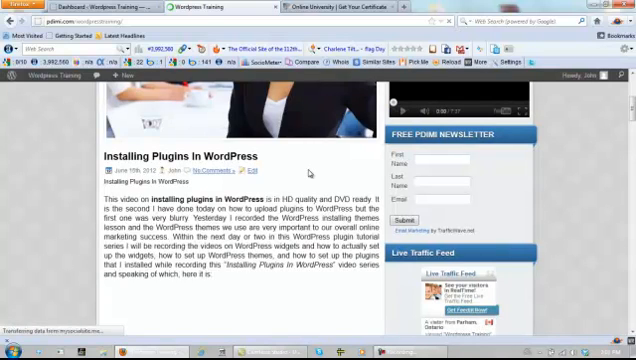
{"action": "scroll", "scroll_direction": "down", "scroll_amount": 3}
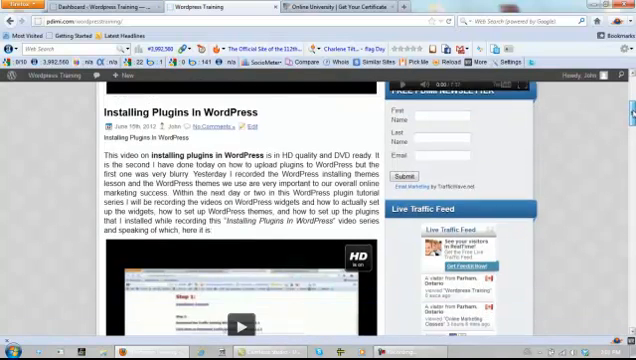
{"action": "scroll", "scroll_direction": "down", "scroll_amount": 3}
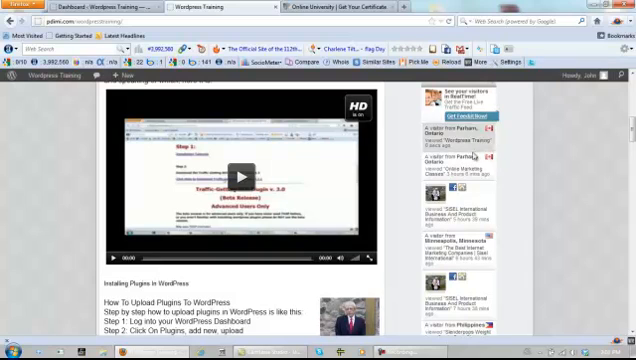
{"action": "scroll", "scroll_direction": "down", "scroll_amount": 3}
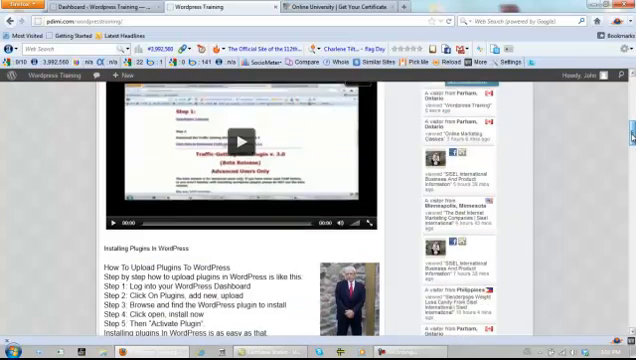
{"action": "scroll", "scroll_direction": "down", "scroll_amount": 3}
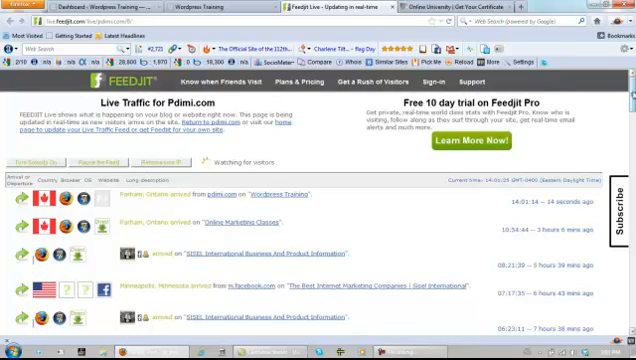
Scroll through Feedjit Live's pdimi.com visitor list with locations and pages viewed
{"action": "scroll", "scroll_direction": "down", "scroll_amount": 3}
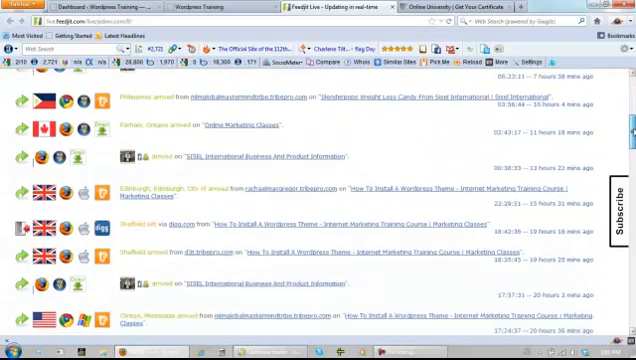
{"action": "scroll", "scroll_direction": "down", "scroll_amount": 3}
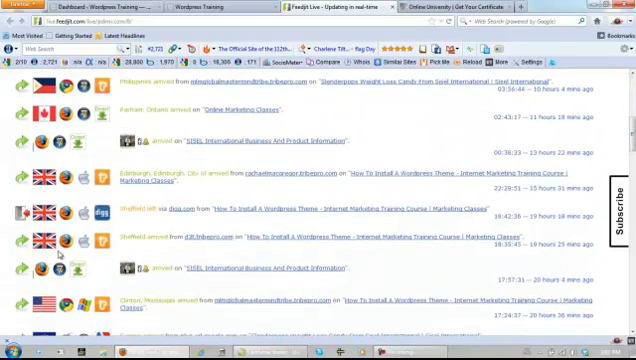
{"action": "scroll", "scroll_direction": "down", "scroll_amount": 3}
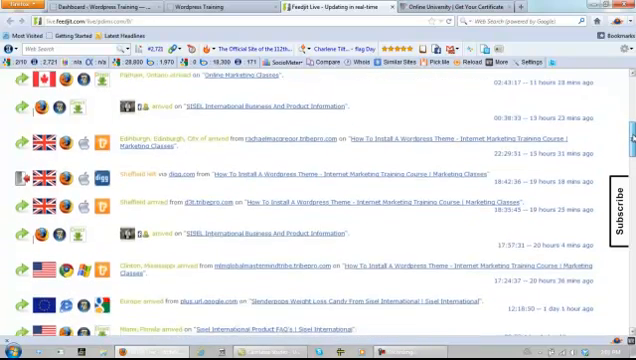